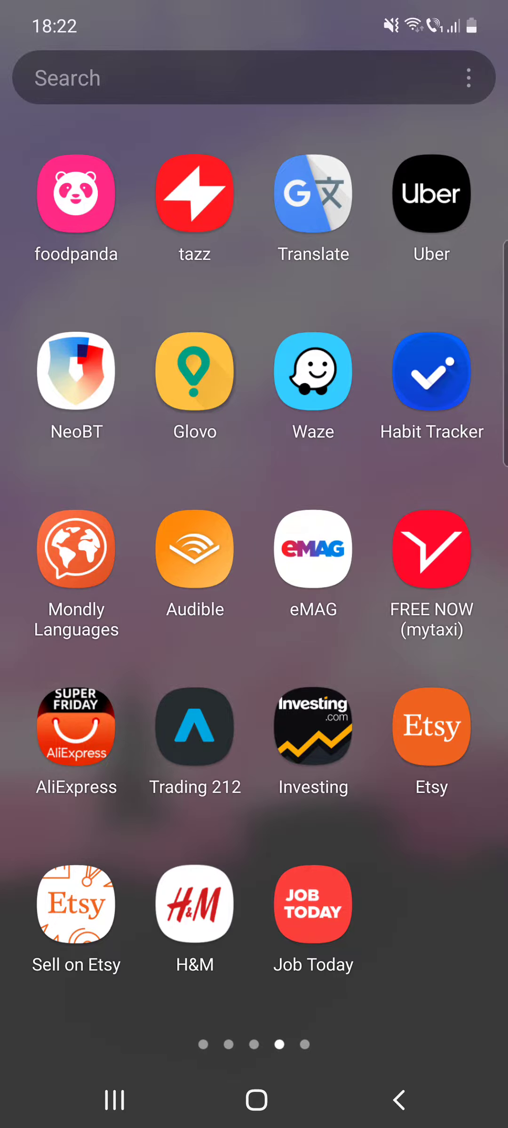
Step: Launch Waze from the app drawer and bring up its Settings page
{"action": "left_click", "coordinate": [312, 370]}
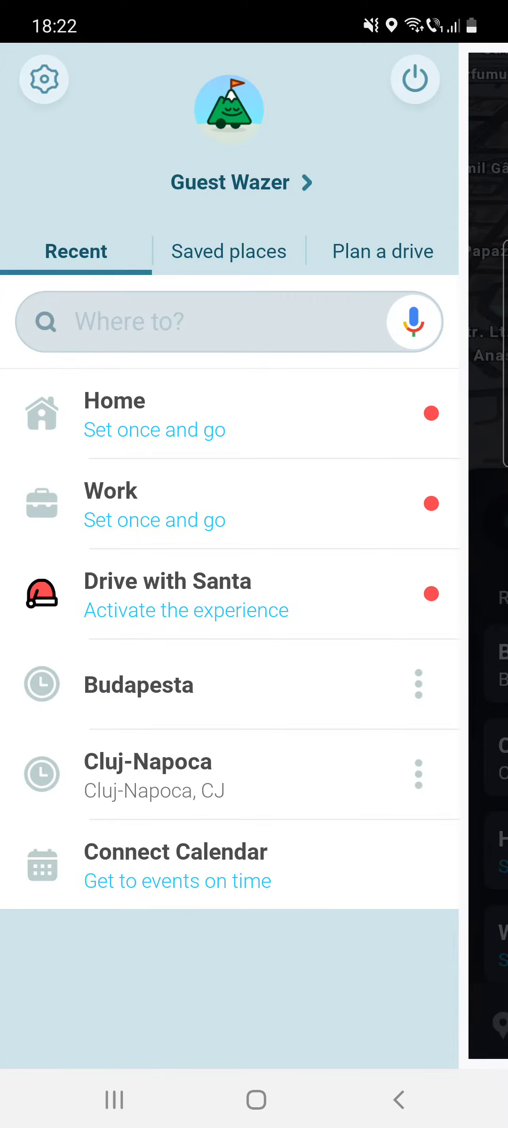
{"action": "left_click", "coordinate": [42, 79]}
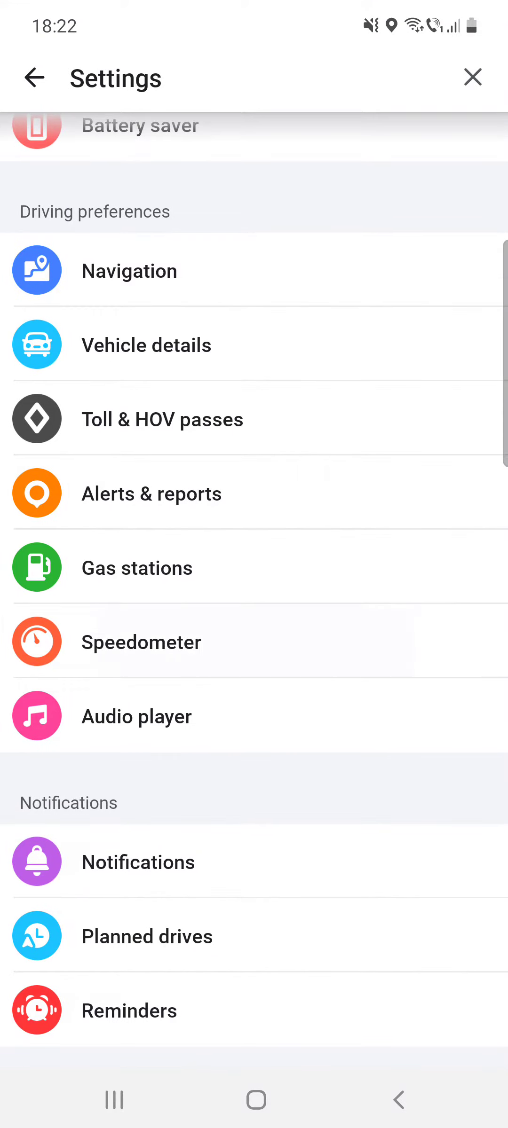
Step: Open Speedometer under Driving preferences, showing speed limit always and speeding alerts on
{"action": "left_click", "coordinate": [141, 642]}
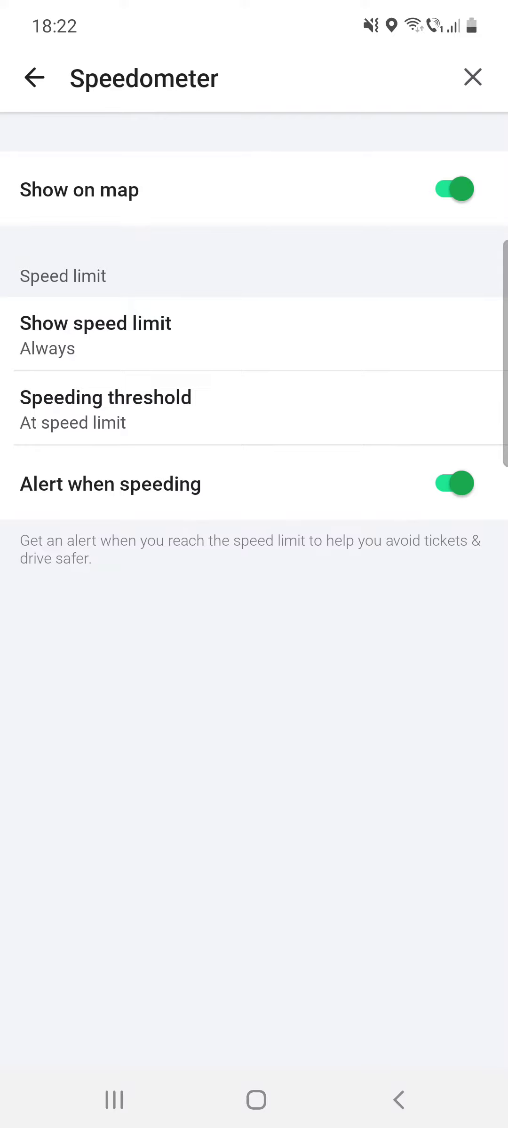
Step: Set the speeding threshold to alert at the speed limit
{"action": "left_click", "coordinate": [96, 335]}
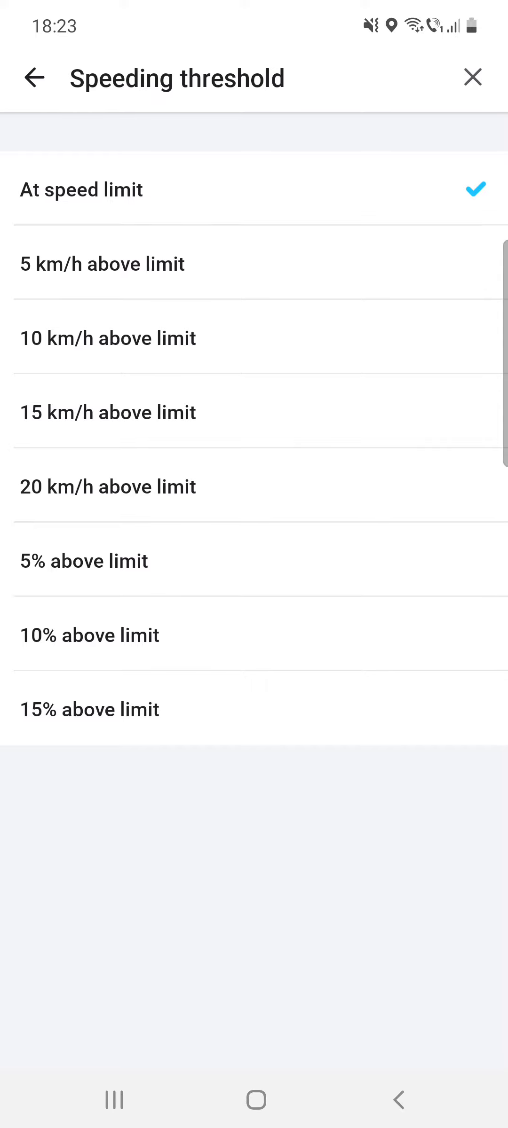
{"action": "left_click", "coordinate": [33, 77]}
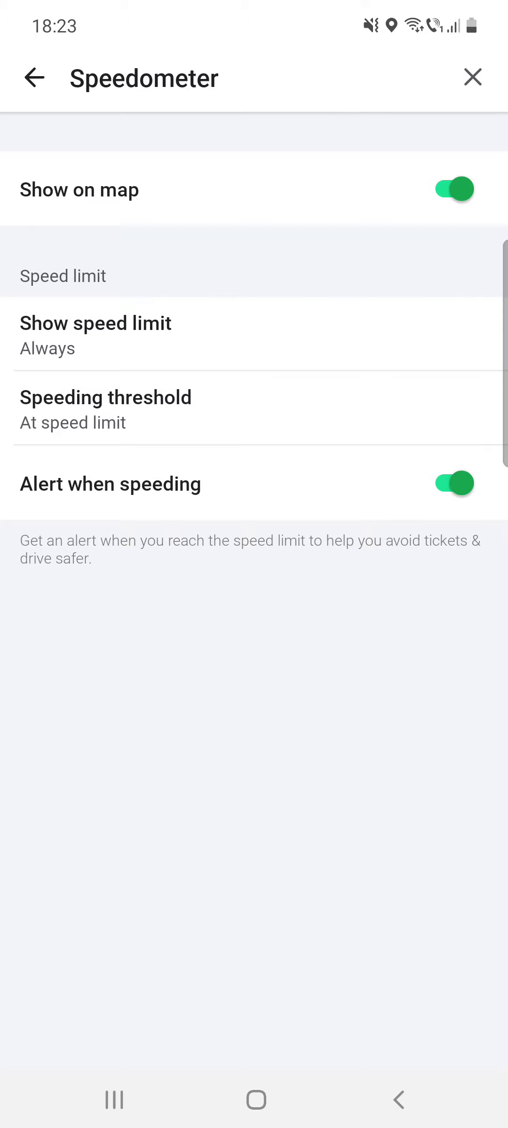
{"action": "left_click", "coordinate": [451, 484]}
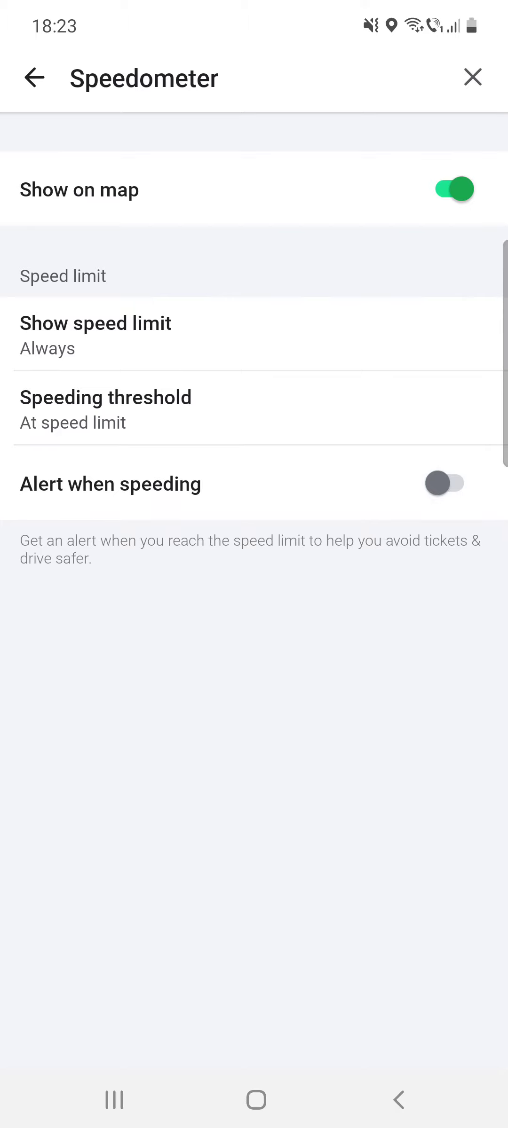
{"action": "left_click", "coordinate": [445, 483]}
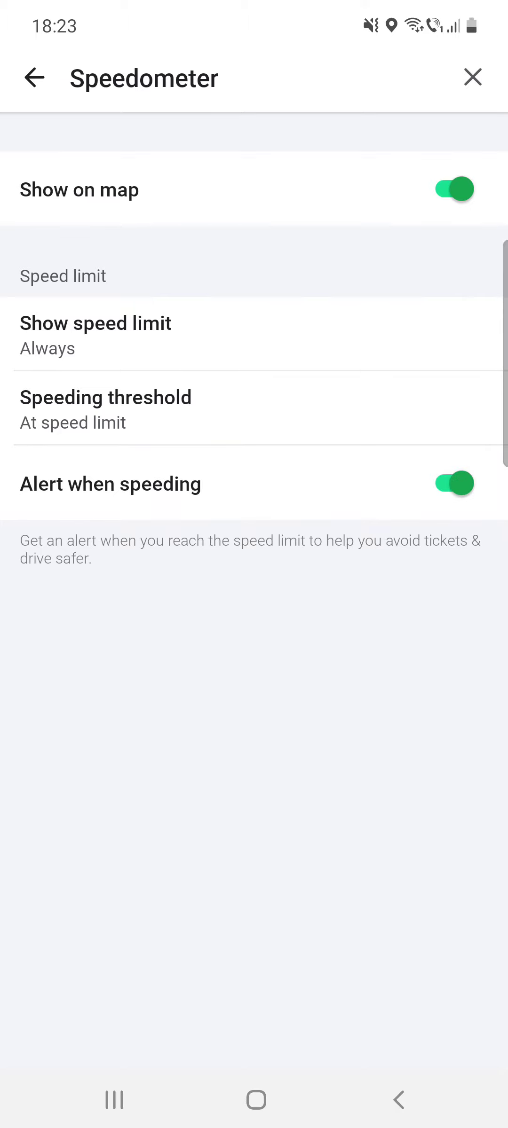